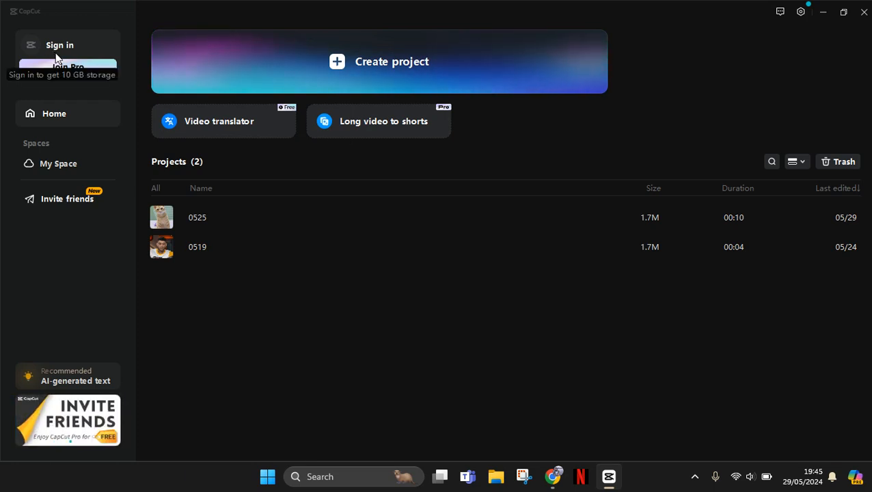
{"action": "mouse_move", "coordinate": [290, 333]}
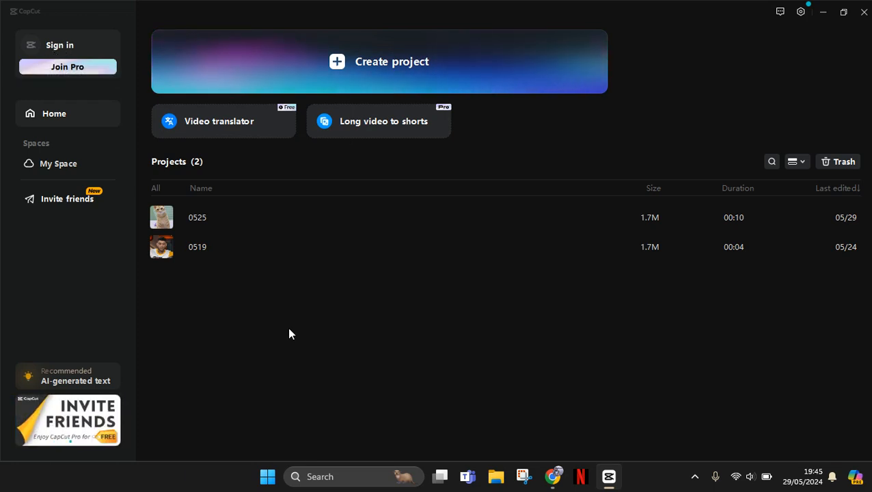
{"action": "mouse_move", "coordinate": [60, 44]}
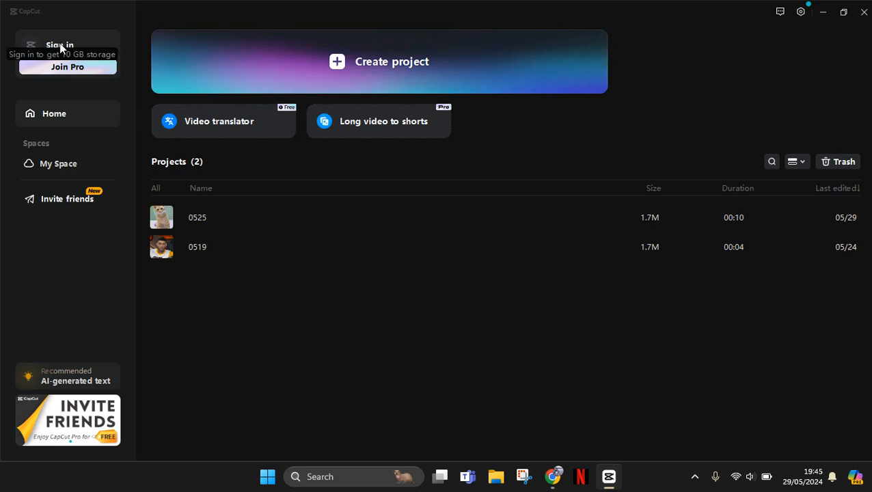
- Start signing in to a CapCut account from the left sidebar
{"action": "left_click", "coordinate": [60, 44]}
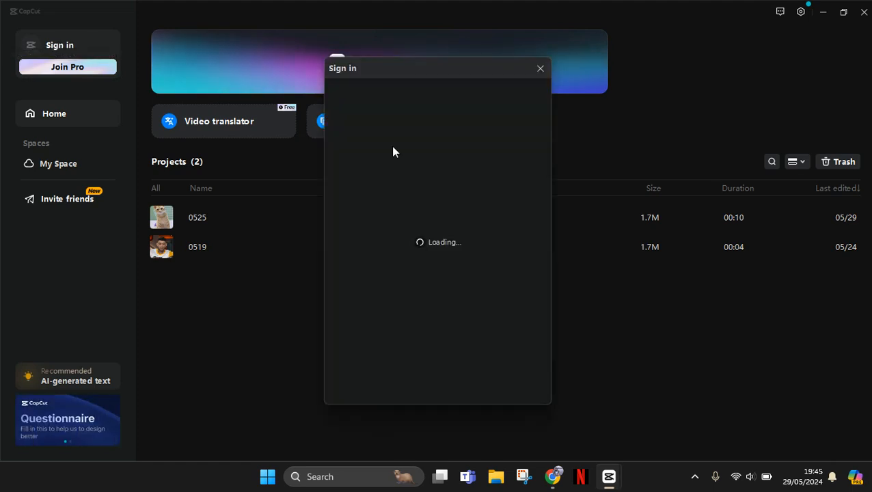
{"action": "mouse_move", "coordinate": [469, 108]}
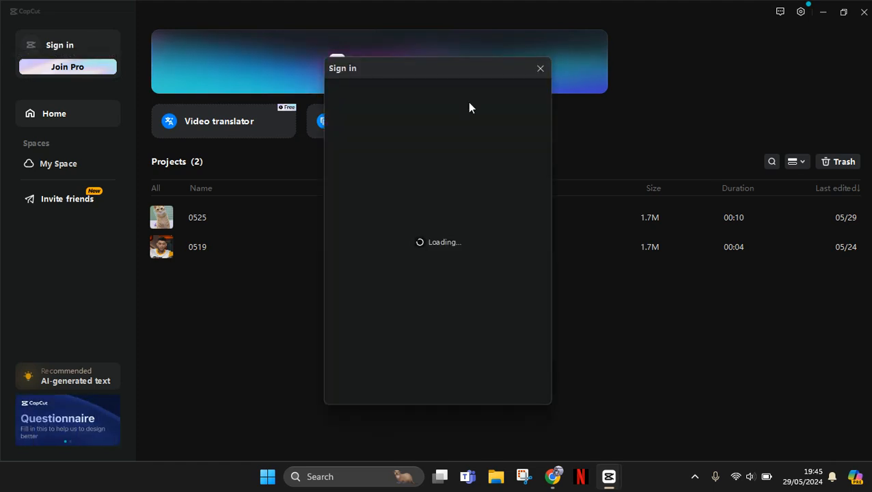
{"action": "mouse_move", "coordinate": [449, 229]}
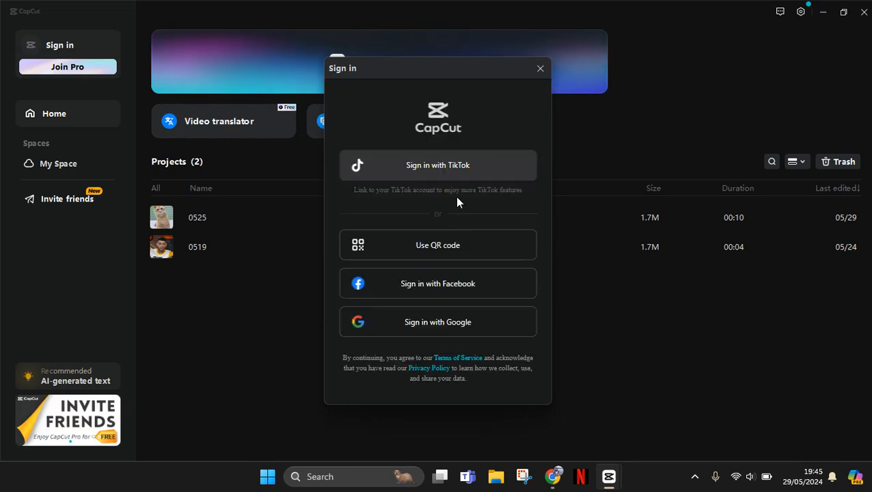
{"action": "mouse_move", "coordinate": [437, 322]}
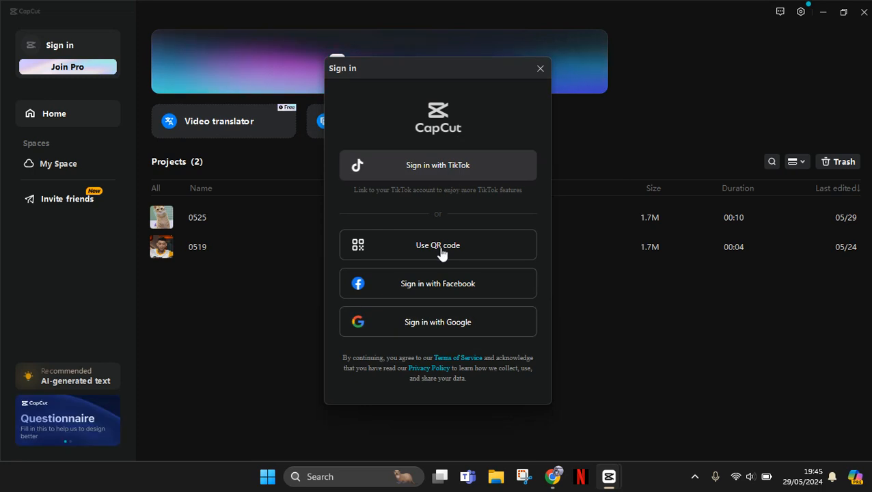
{"action": "mouse_move", "coordinate": [410, 251]}
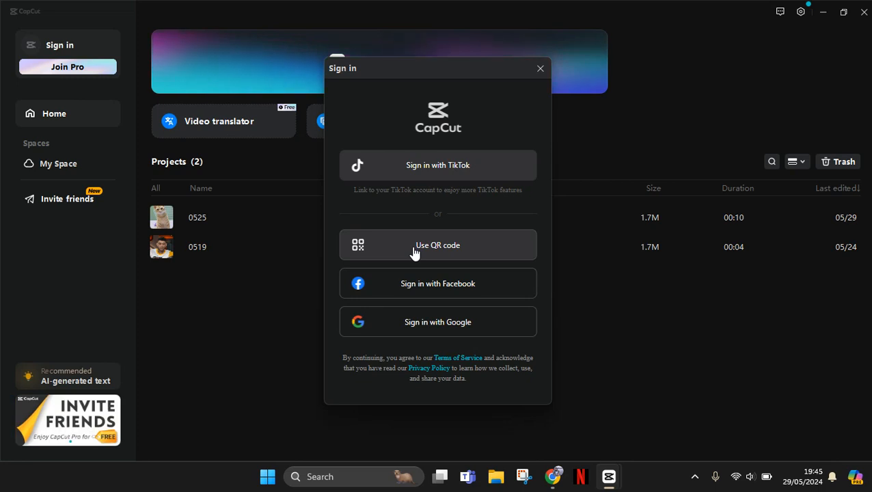
{"action": "mouse_move", "coordinate": [437, 301]}
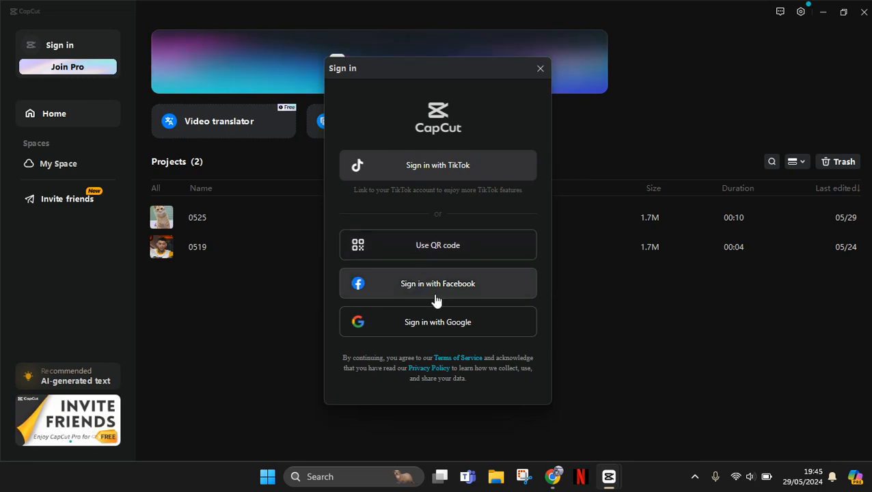
{"action": "mouse_move", "coordinate": [433, 319]}
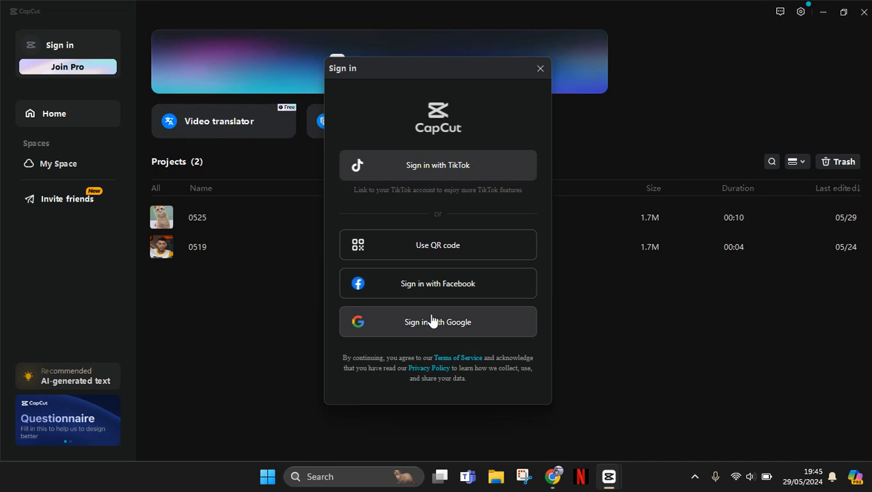
{"action": "mouse_move", "coordinate": [410, 345]}
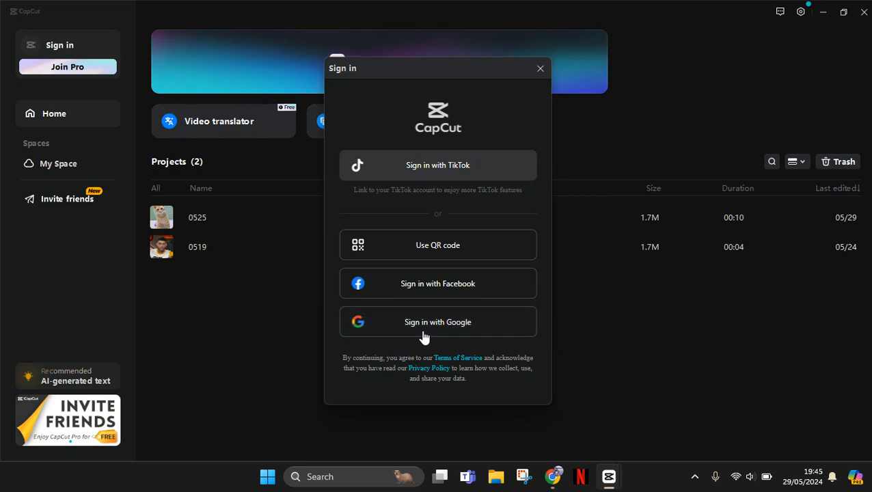
- Sign in with Google, choose the existing account and agree to share its details with capcut.com
{"action": "left_click", "coordinate": [437, 322]}
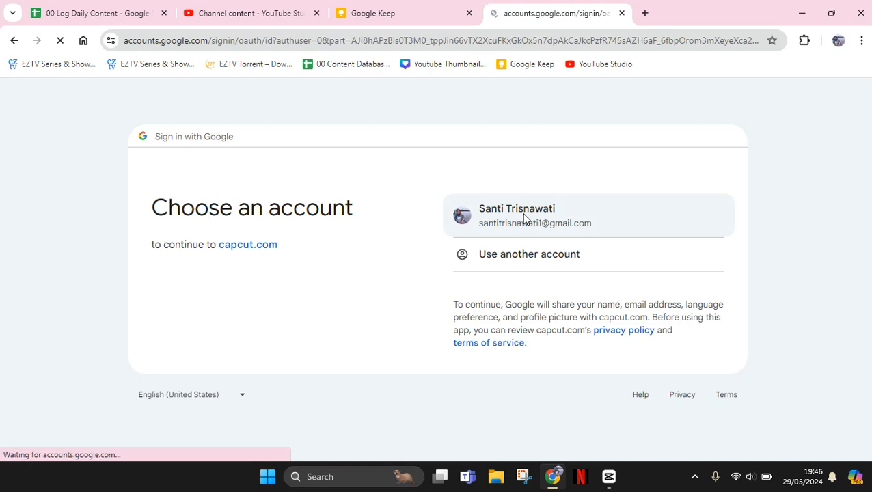
{"action": "left_click", "coordinate": [587, 216]}
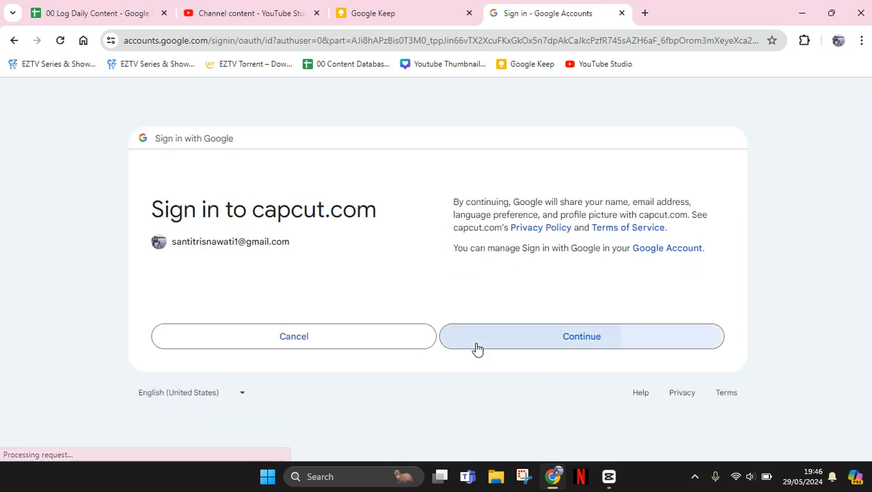
{"action": "left_click", "coordinate": [580, 336]}
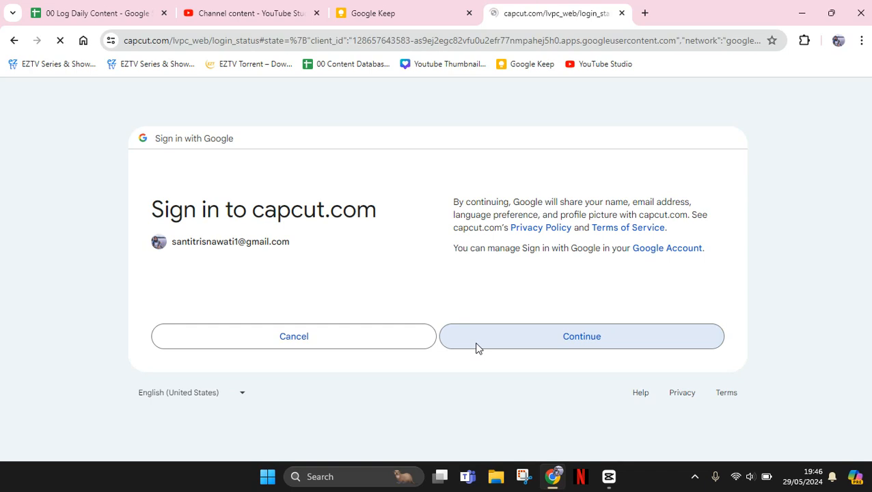
- Cancel the Open CapCut? prompt so the Signed in success page appears in Chrome
{"action": "left_click", "coordinate": [581, 336]}
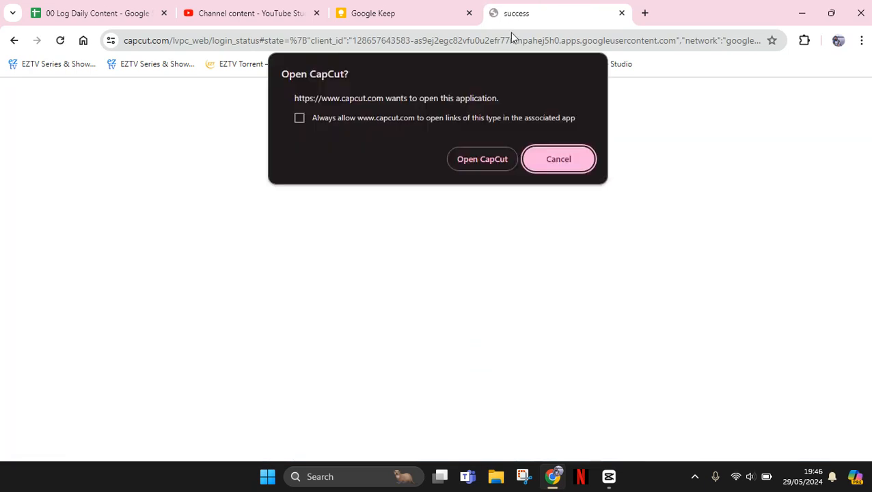
{"action": "left_click", "coordinate": [557, 159]}
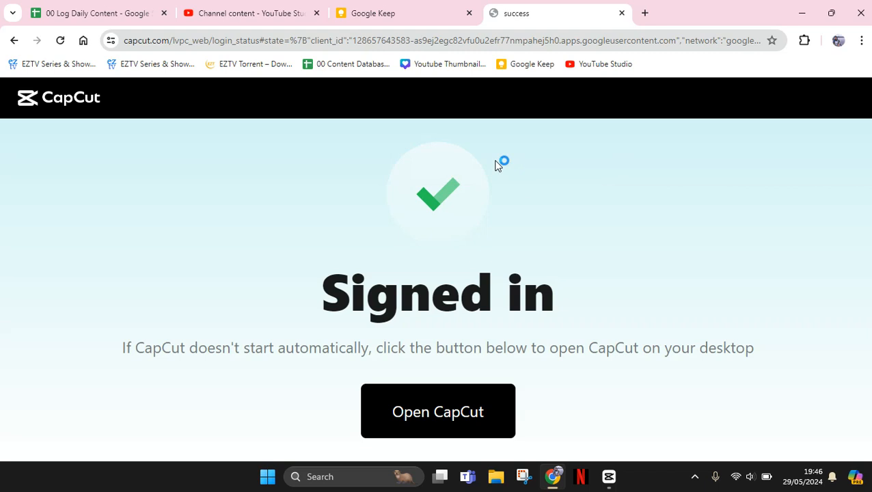